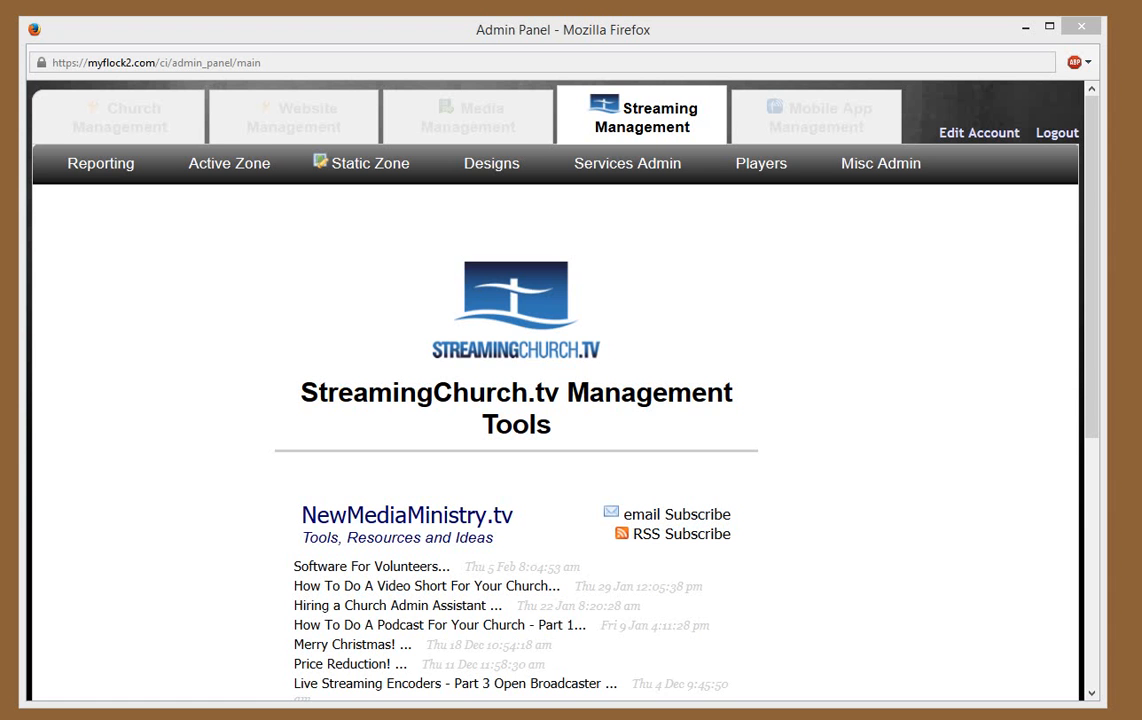
Navigate via Services Admin to the Update Web Hosts page
click(648, 164)
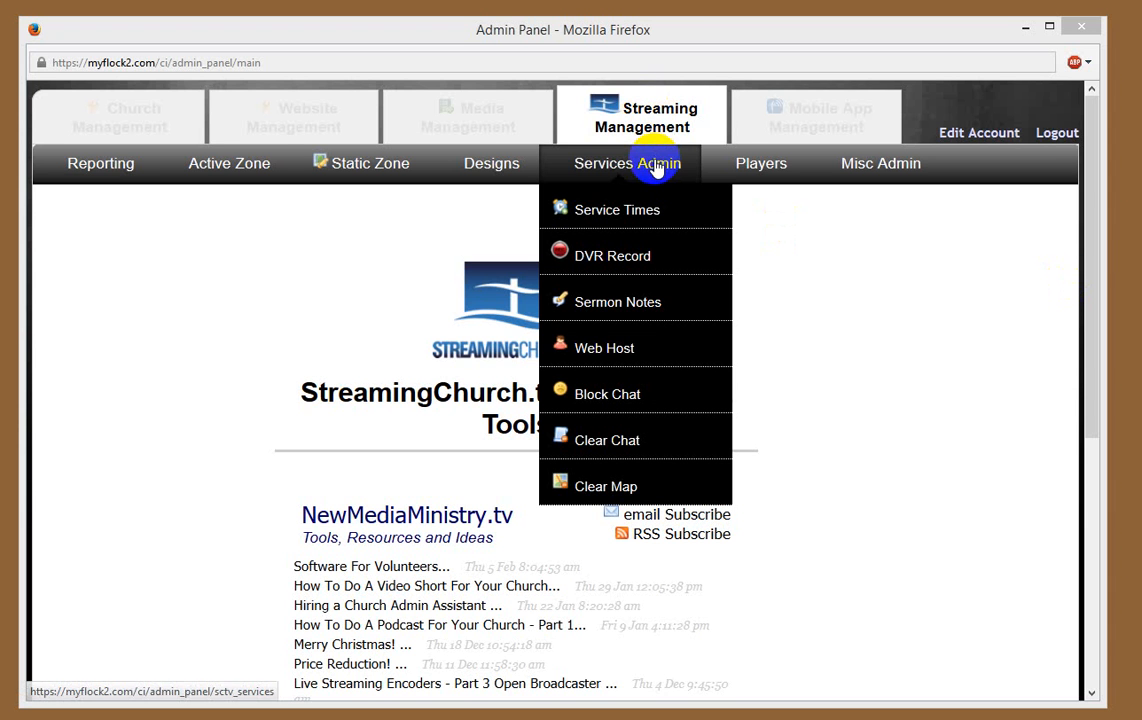
mouse_move(676, 172)
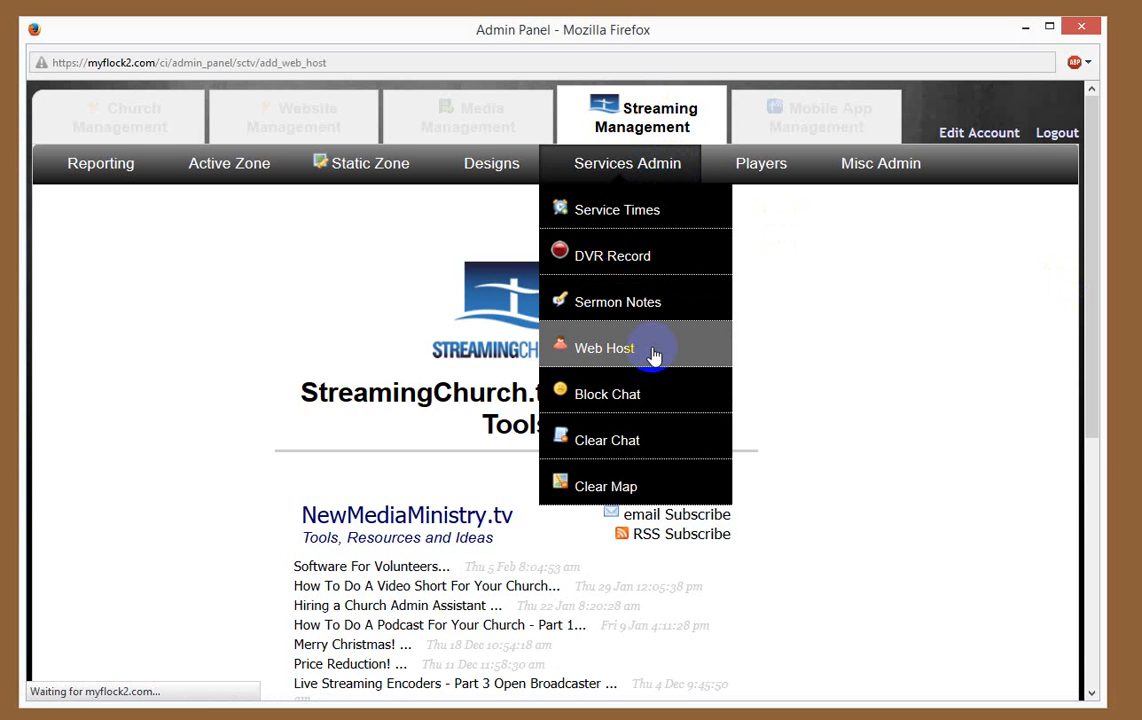
click(600, 348)
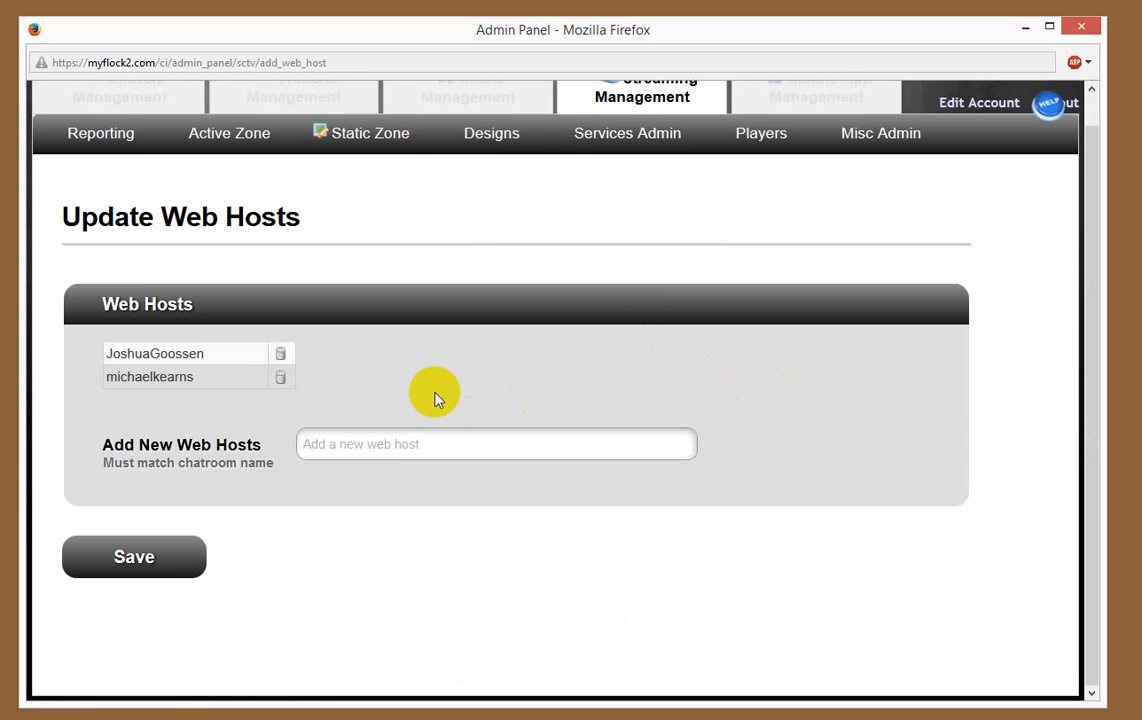
mouse_move(210, 380)
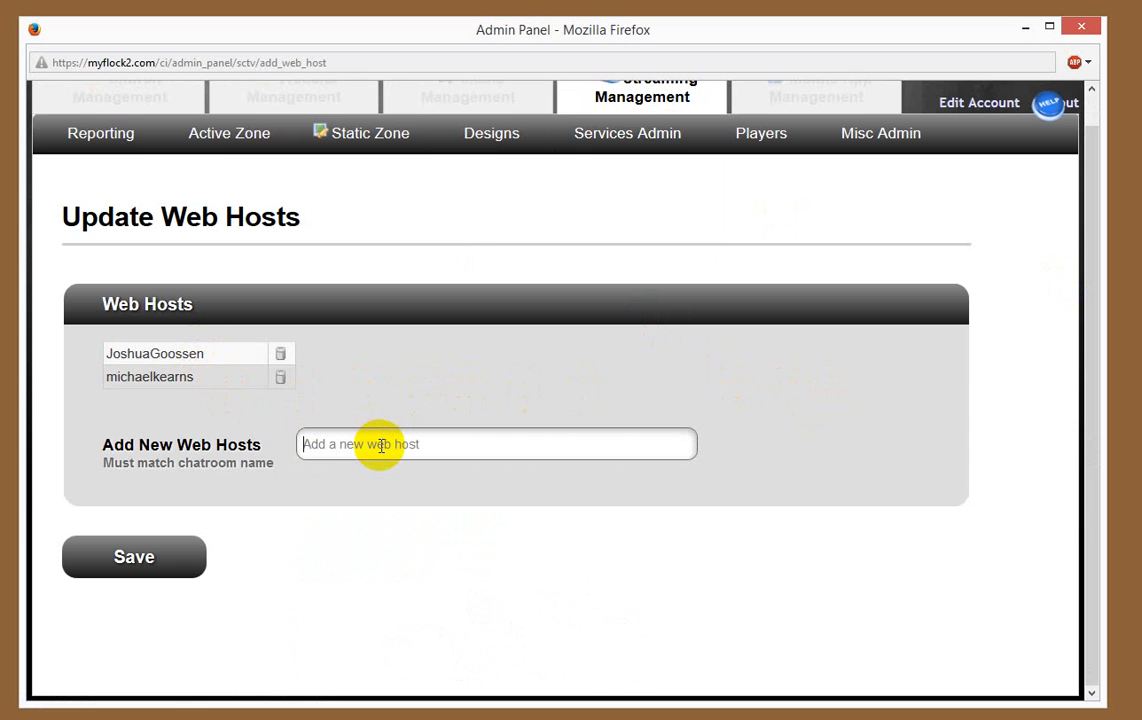
Enter 'PhilThompson' as a new web host chatroom name and save
text(Phil)
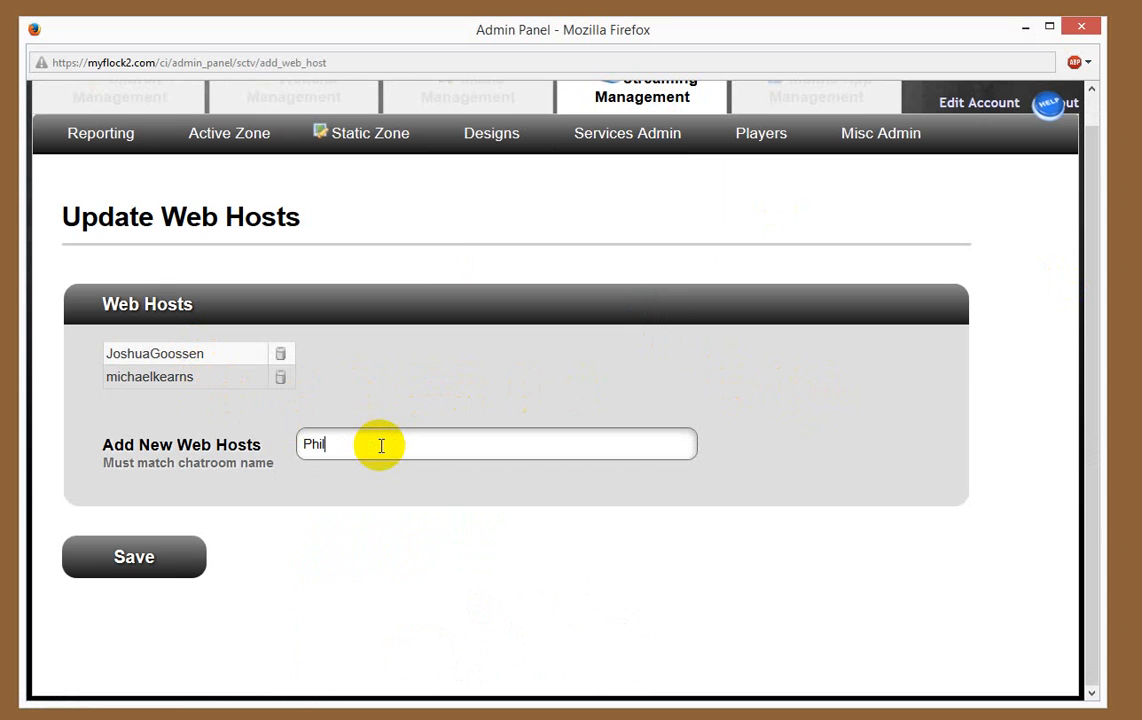
text(Thomps)
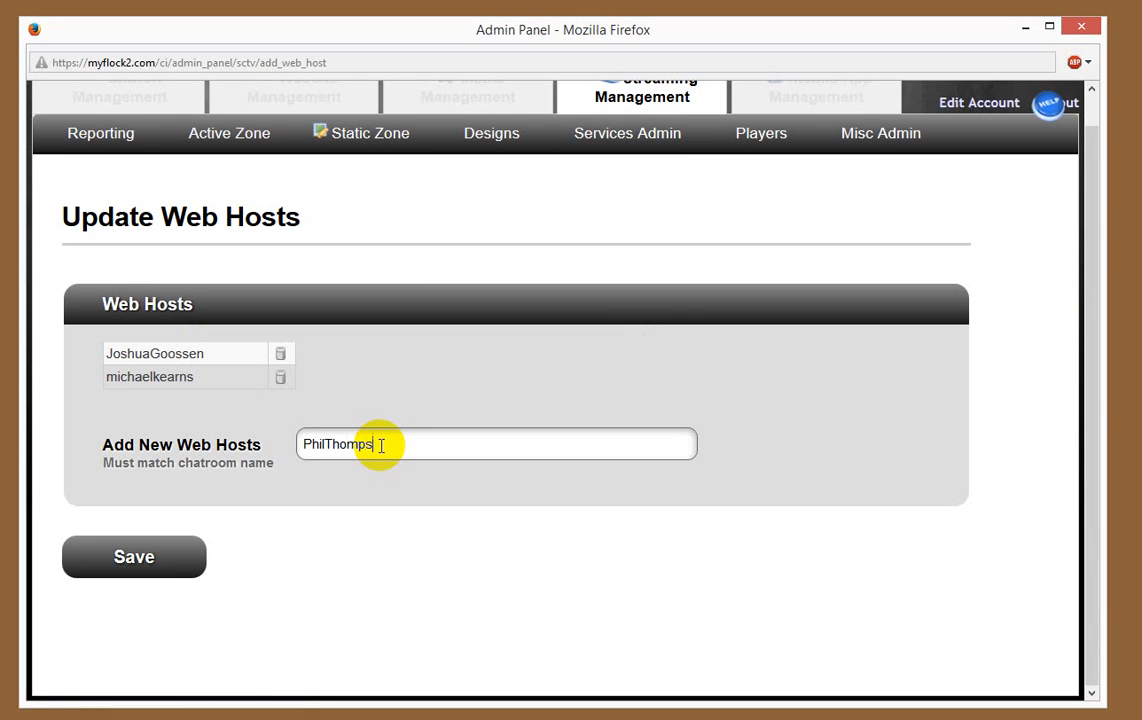
text(on)
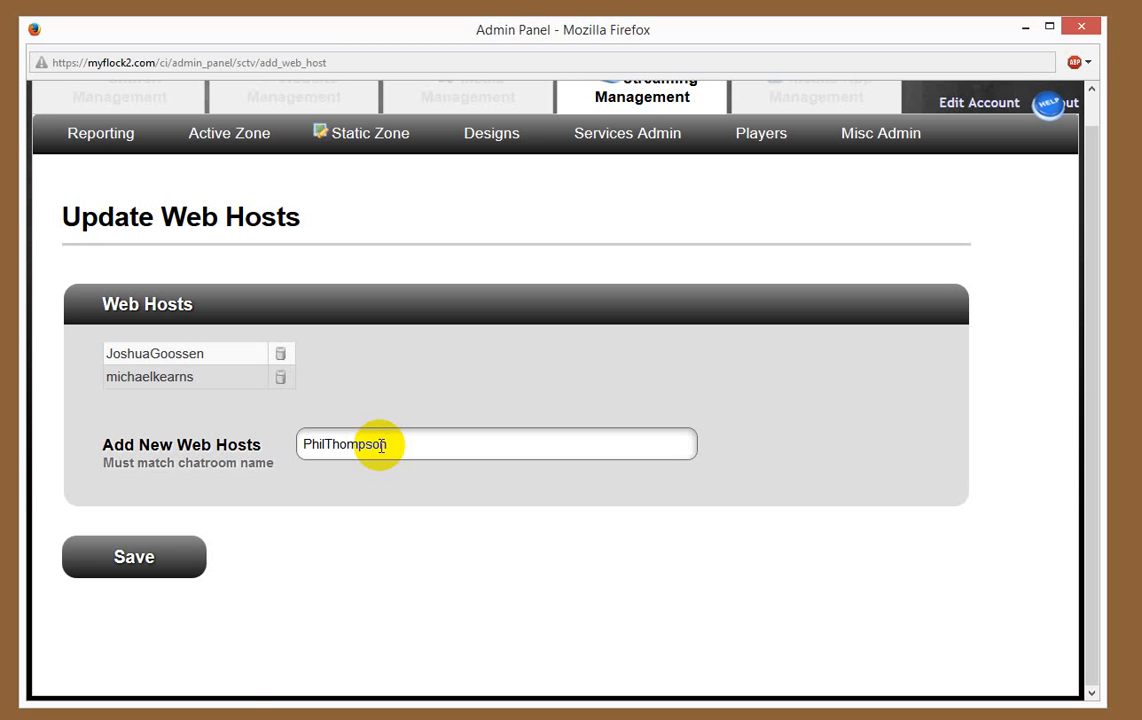
click(132, 556)
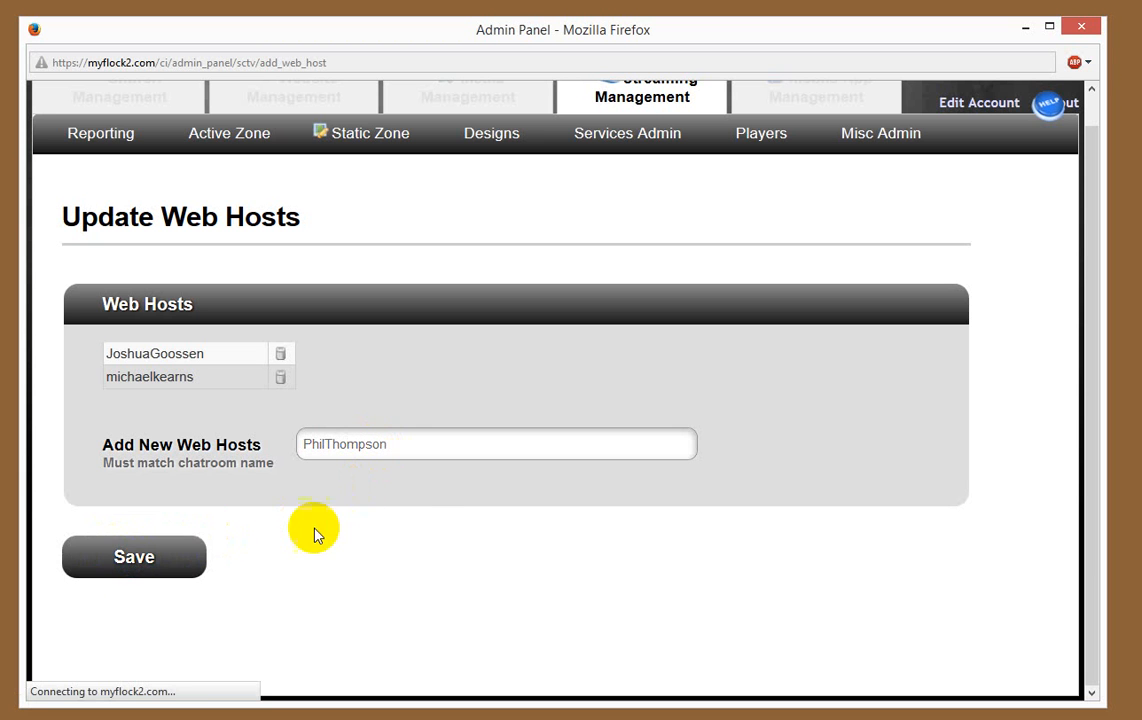
click(132, 556)
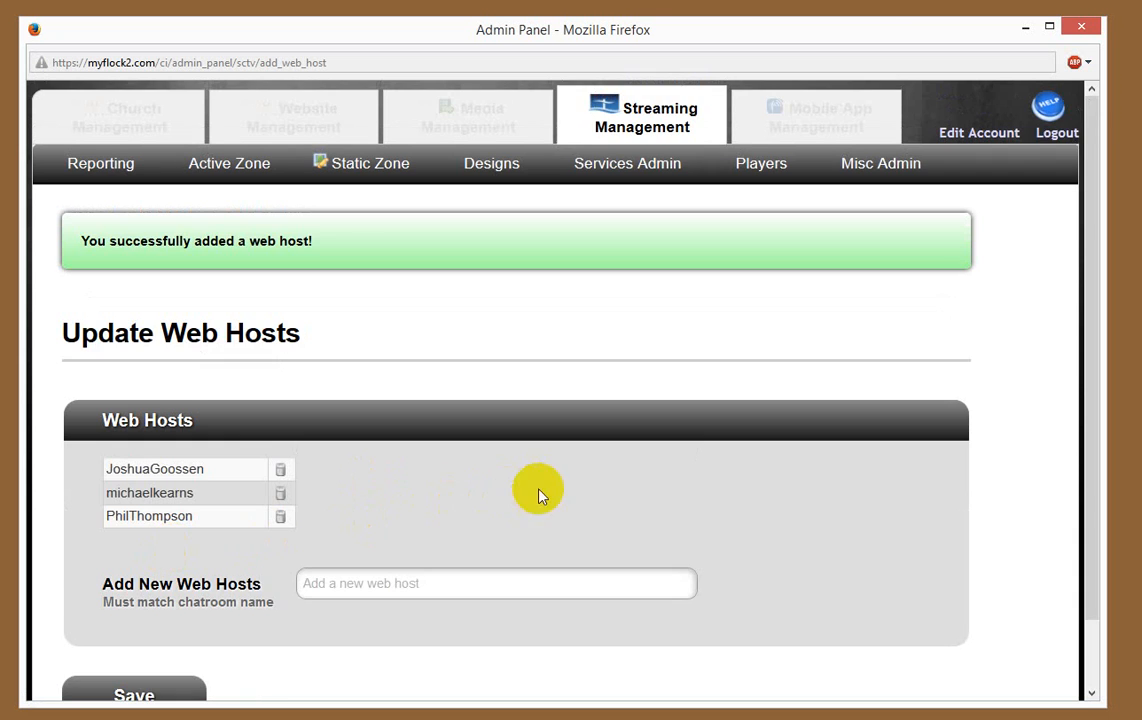
scroll(down, 3)
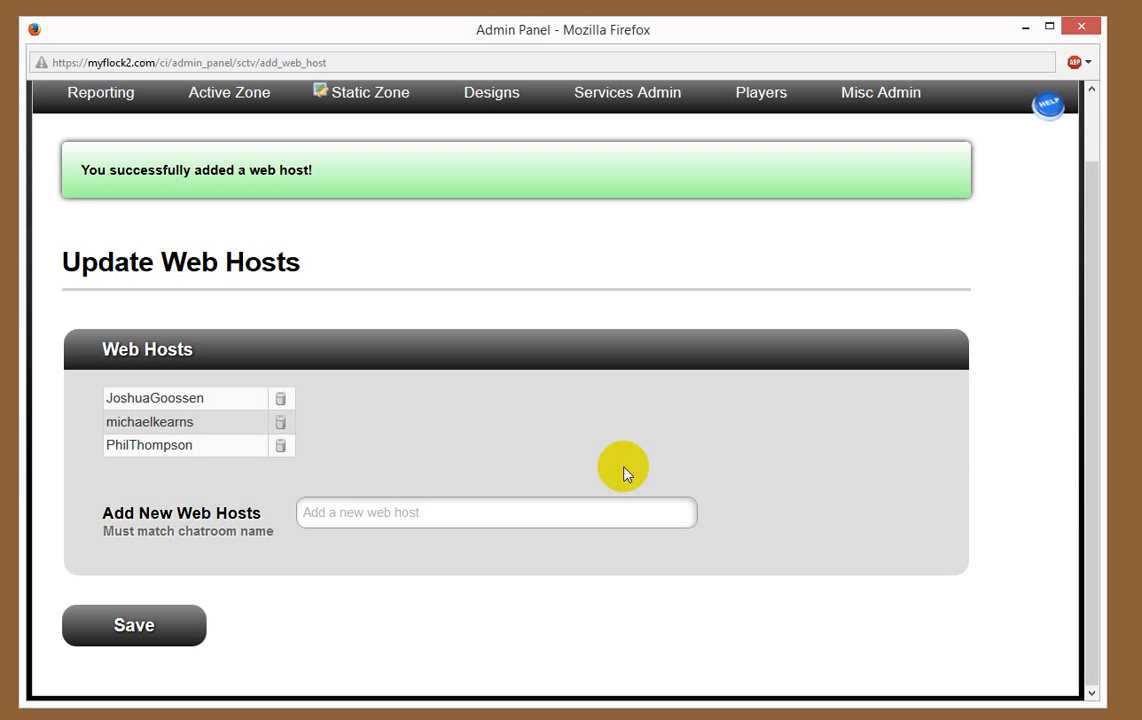
mouse_move(376, 556)
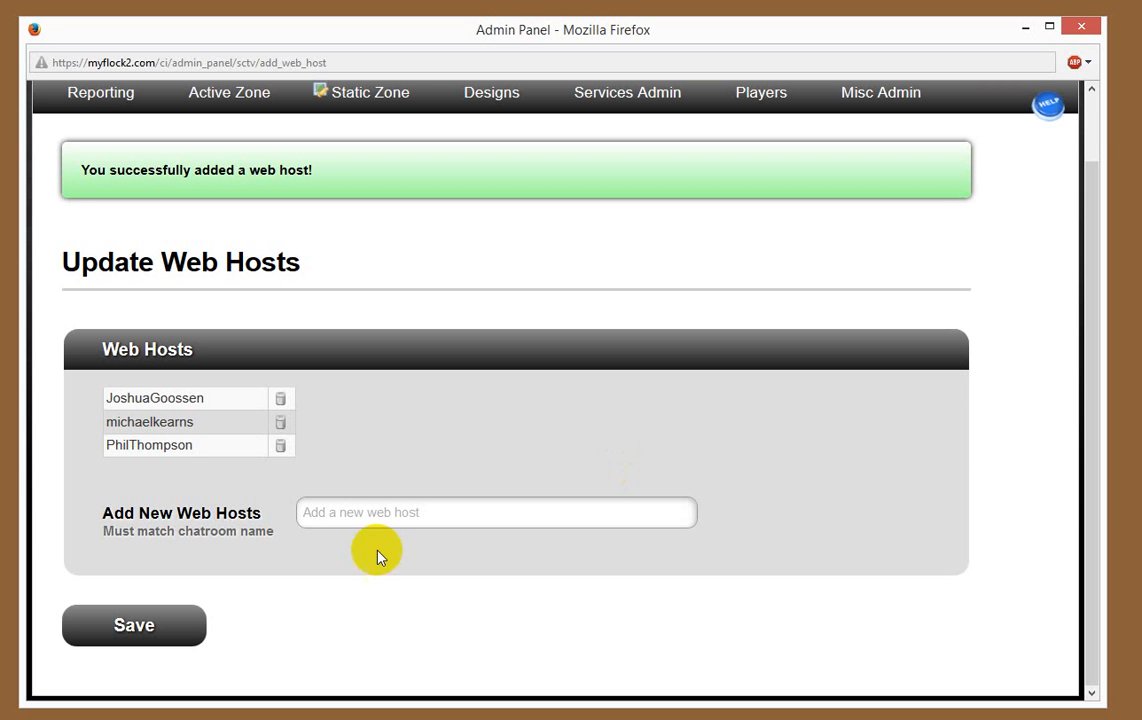
mouse_move(532, 448)
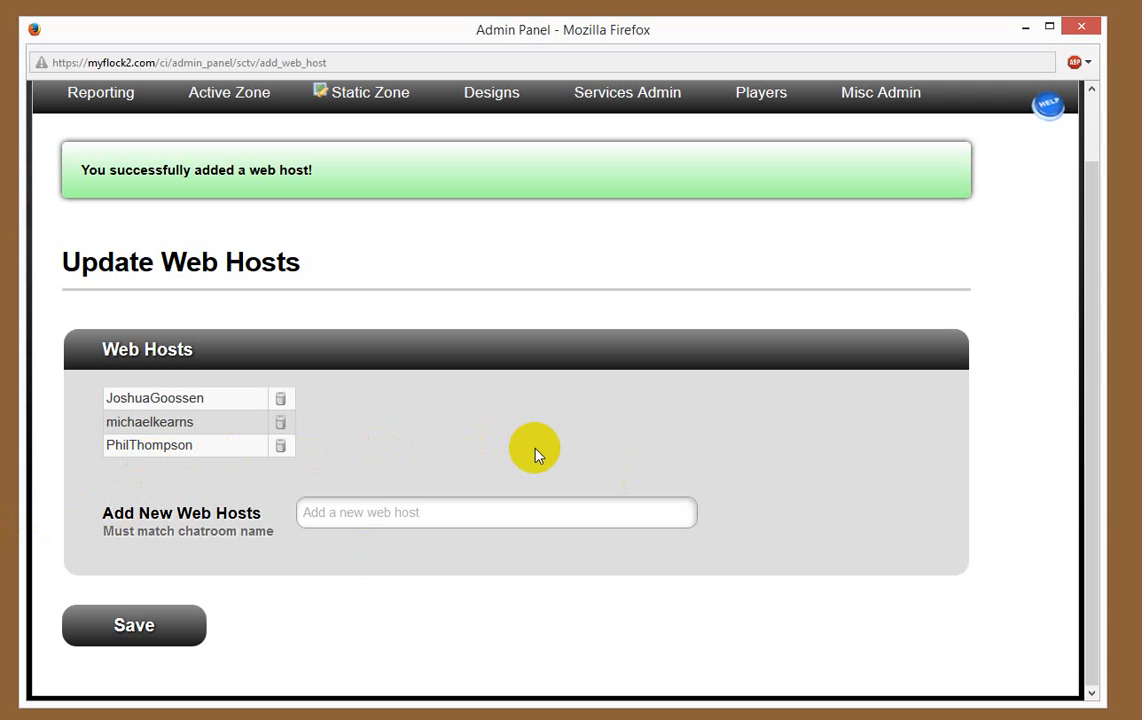